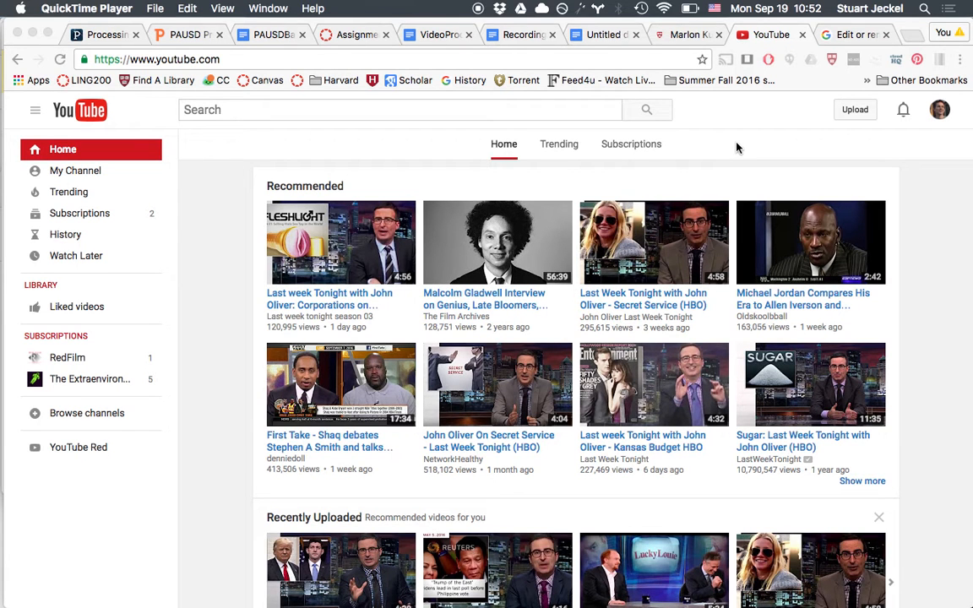
mouse_move(821, 142)
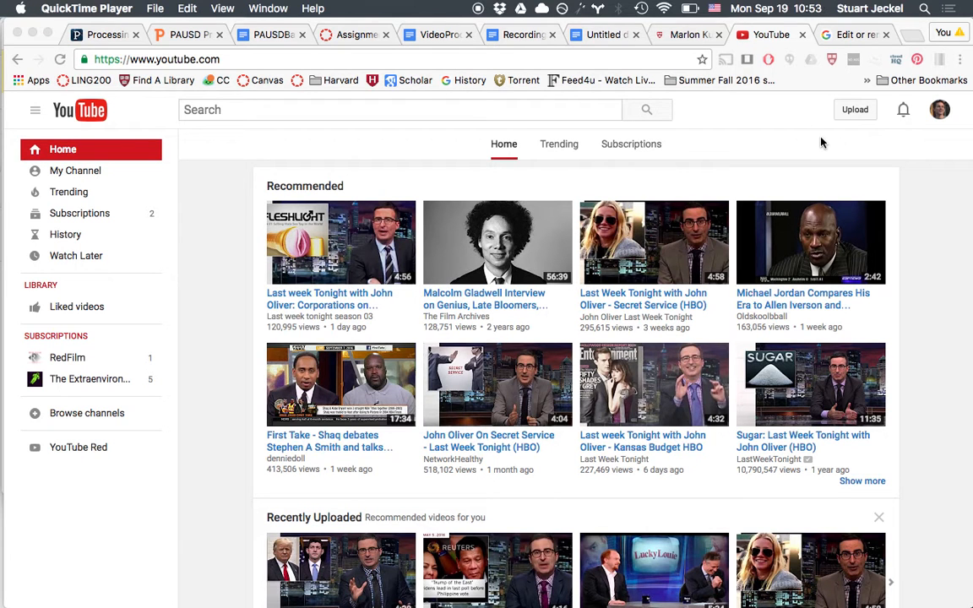
mouse_move(939, 121)
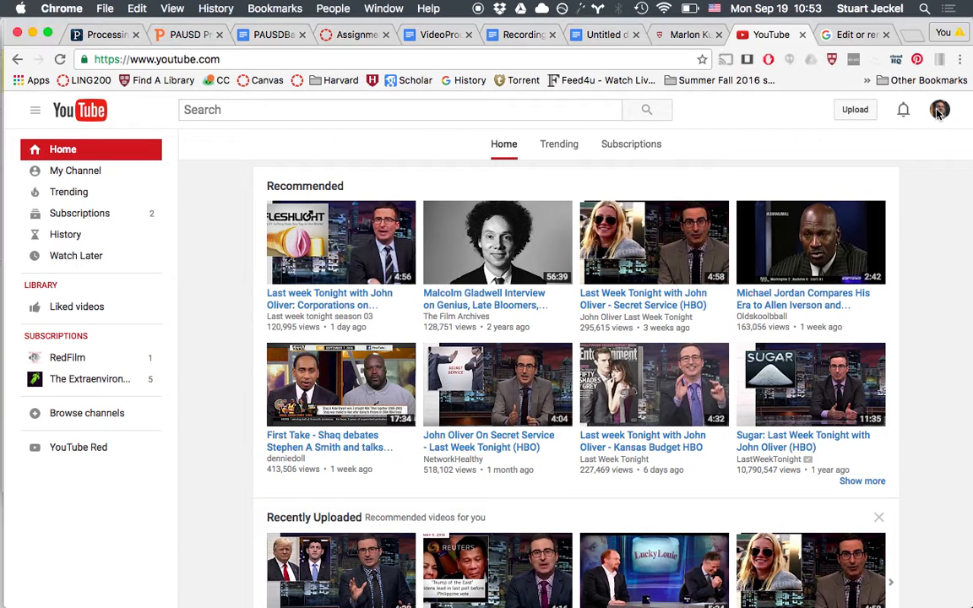
Step: Open the Creator Studio dashboard from the profile avatar's account menu
click(940, 109)
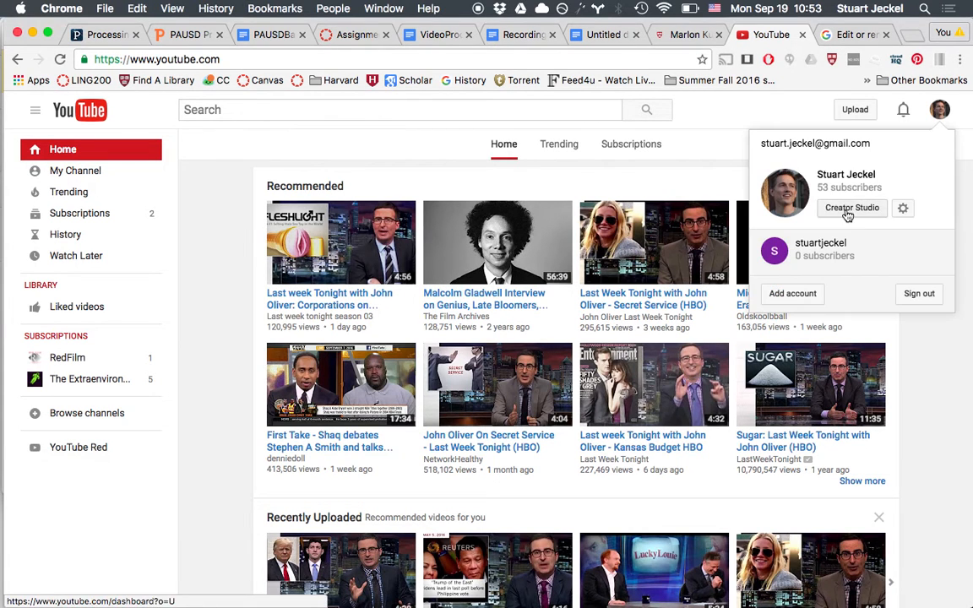
click(852, 208)
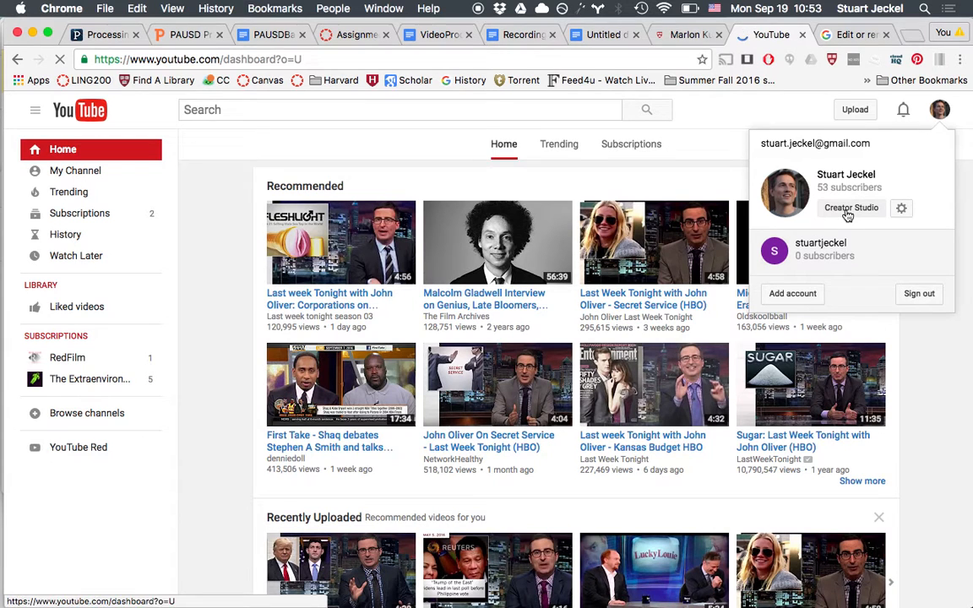
click(852, 208)
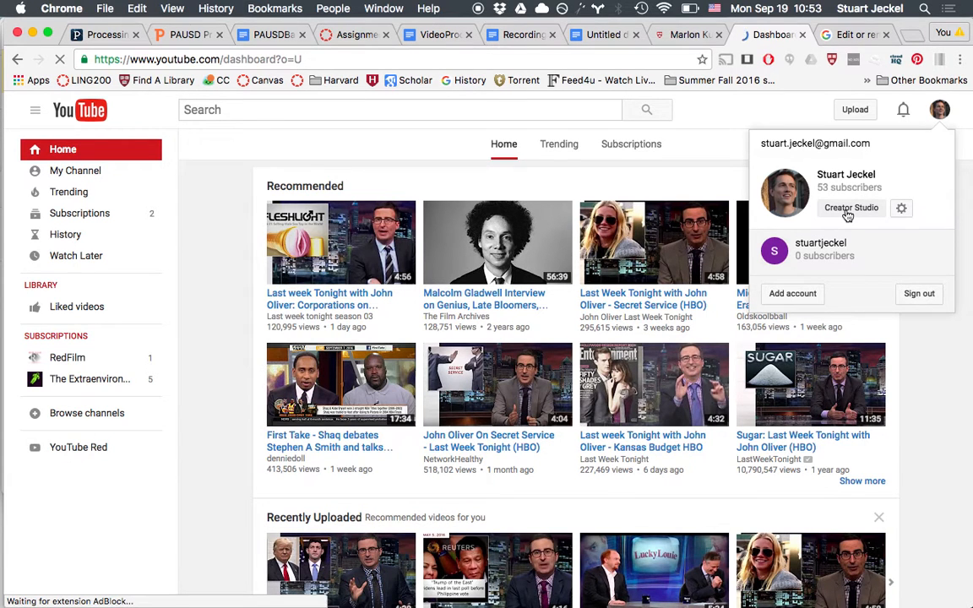
click(850, 208)
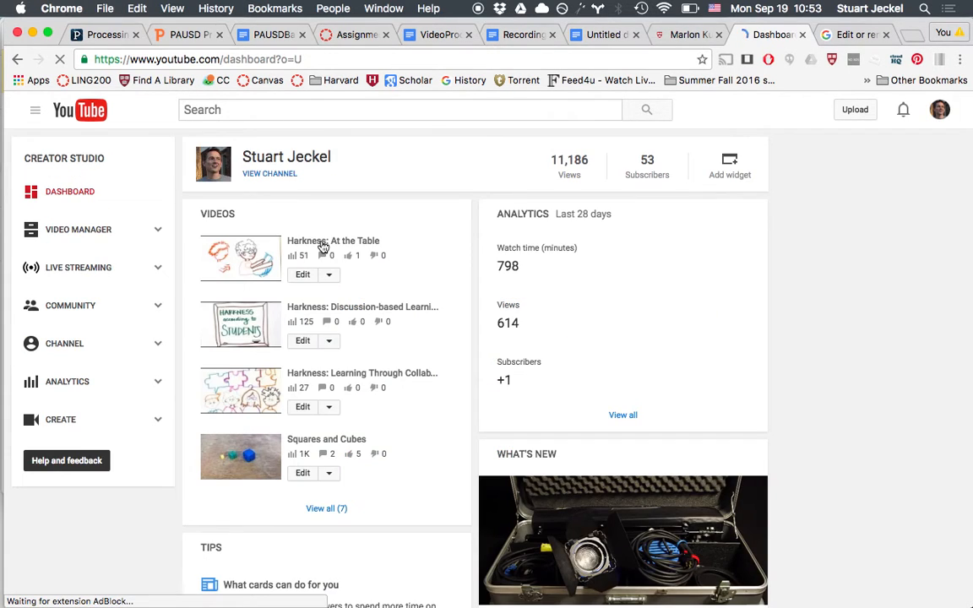
mouse_move(332, 282)
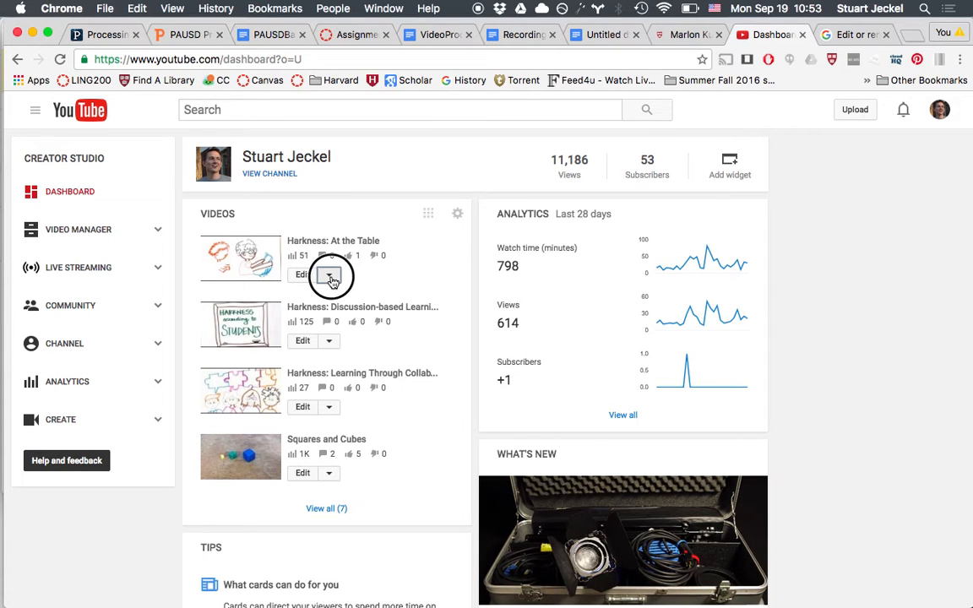
Step: Open Subtitles & CC for Harkness: At the Table and select English (Automatic)
click(329, 274)
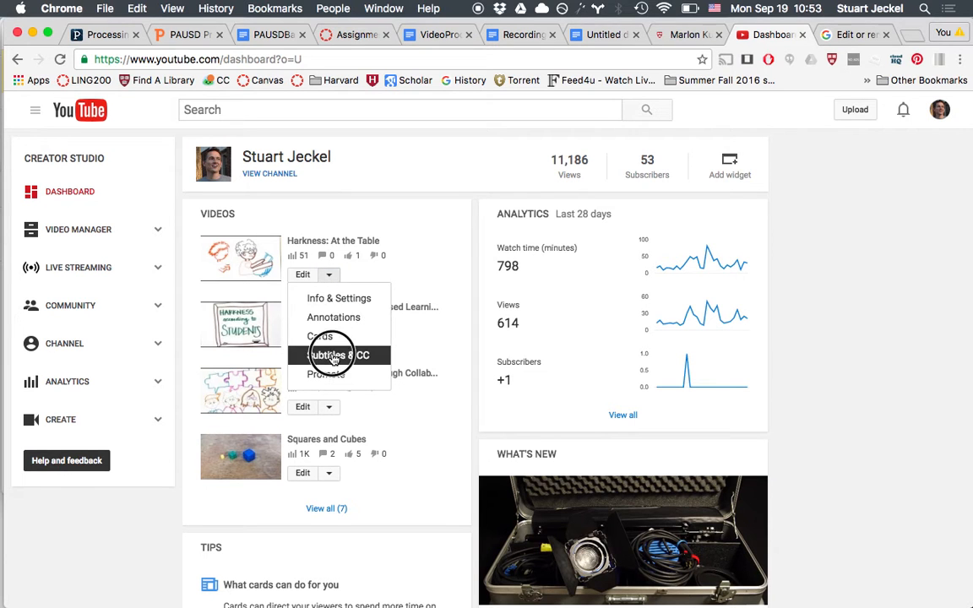
click(338, 354)
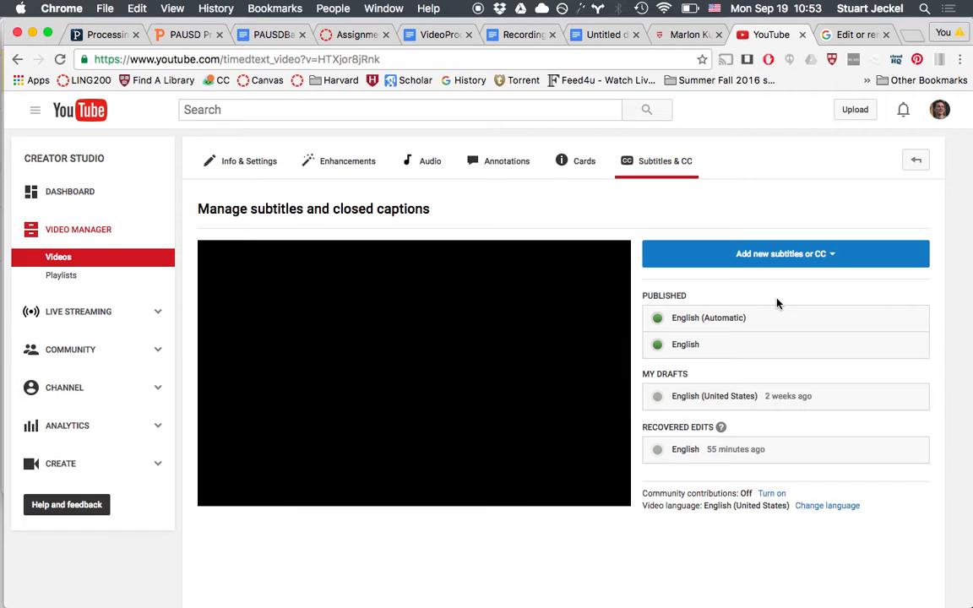
mouse_move(693, 321)
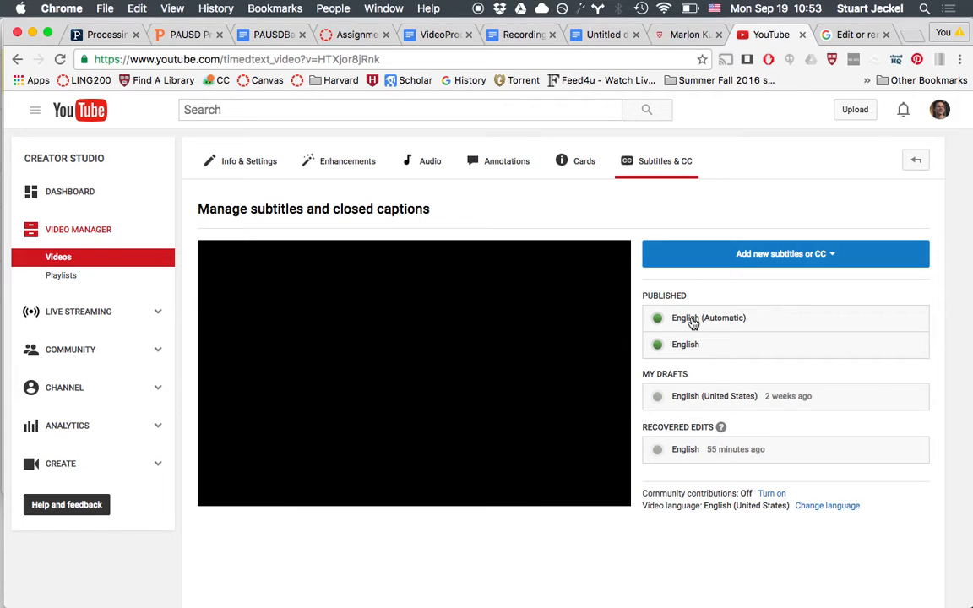
click(708, 317)
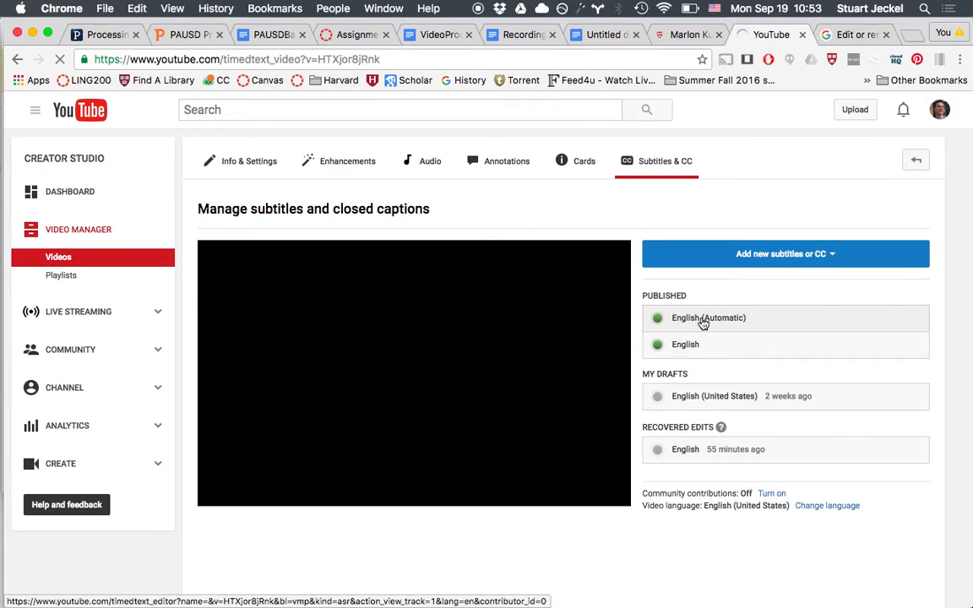
click(414, 373)
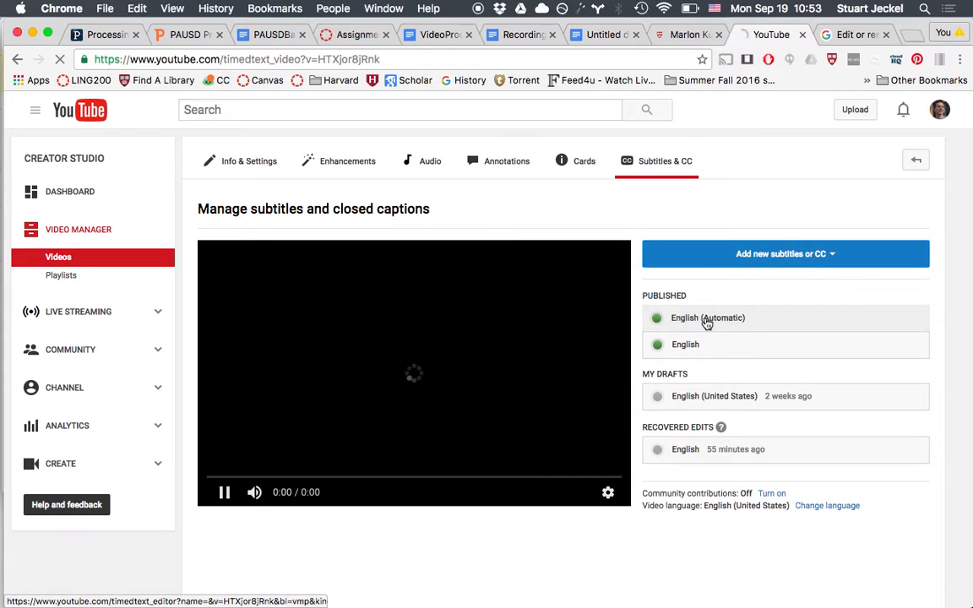
click(708, 318)
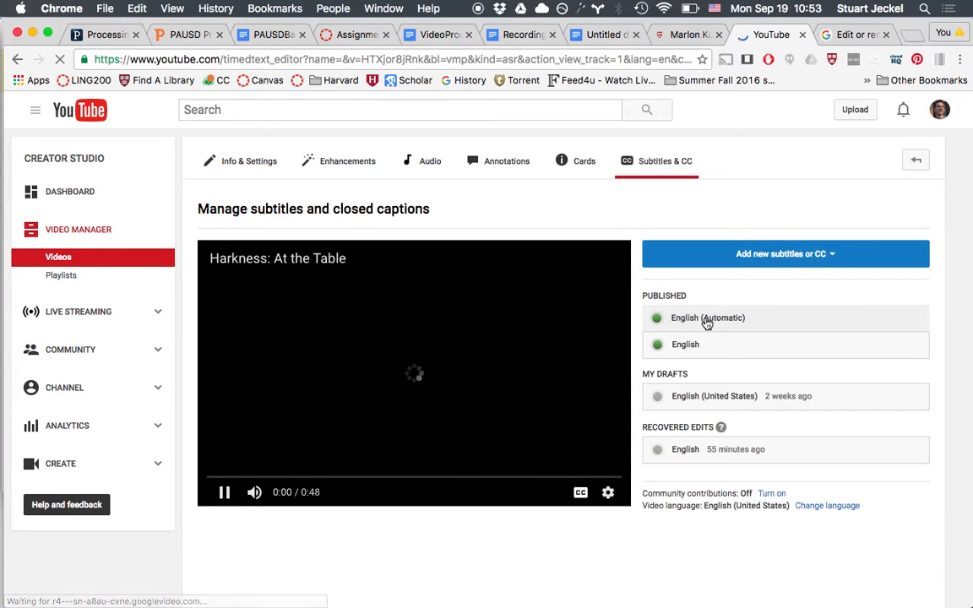
Step: Pause the preview, then edit the automatic English captions and confirm Overwrite
click(707, 317)
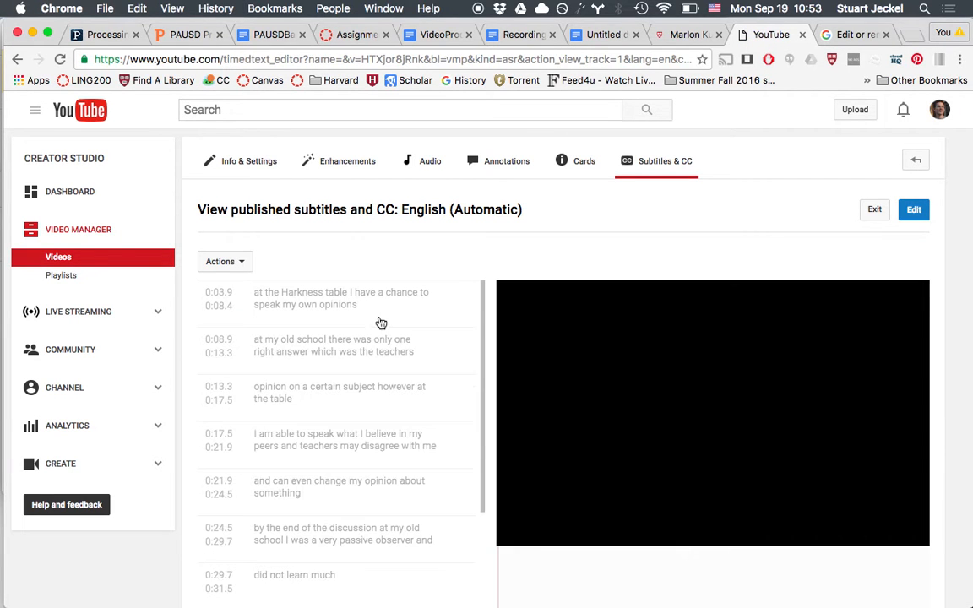
mouse_move(395, 267)
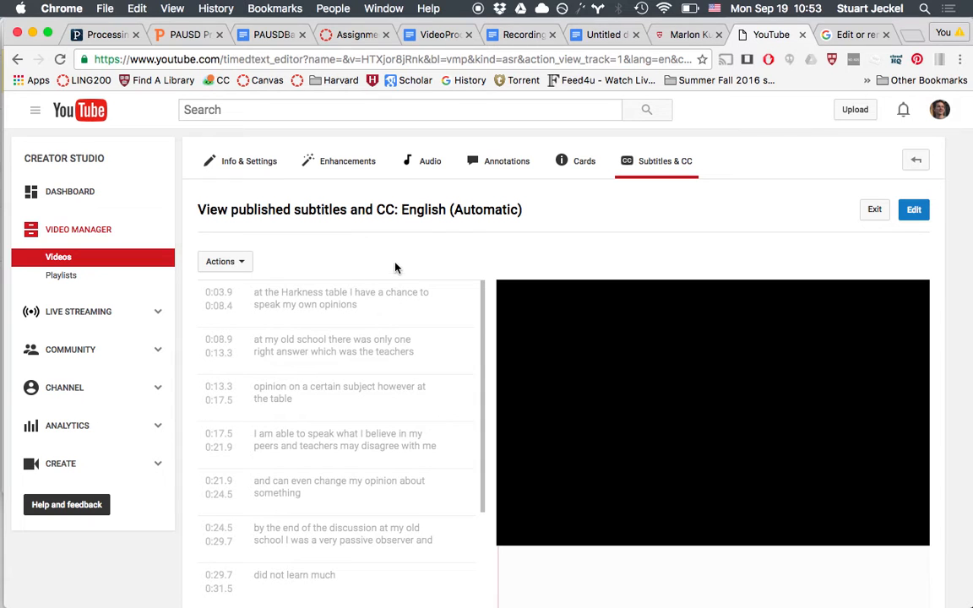
click(713, 412)
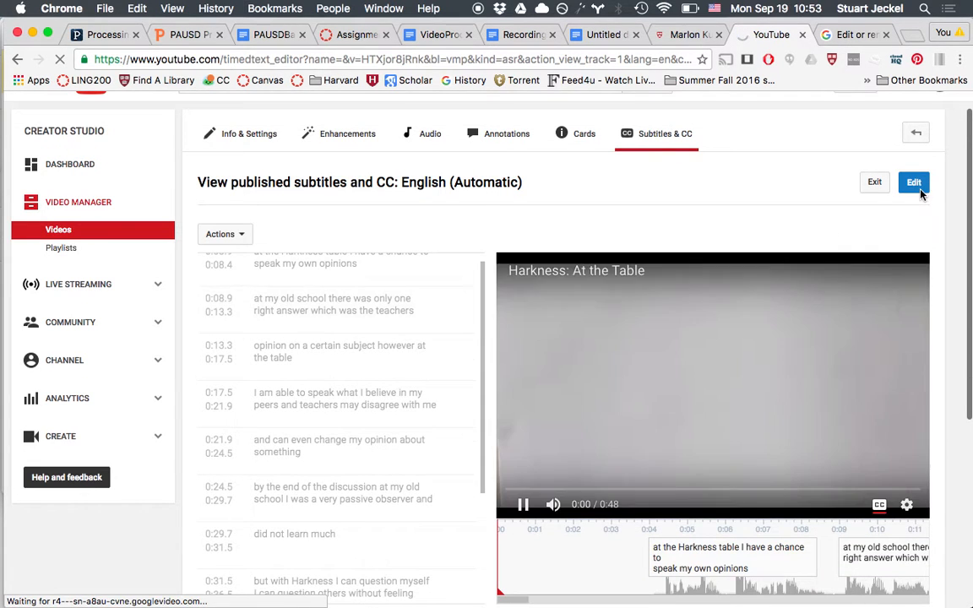
click(522, 505)
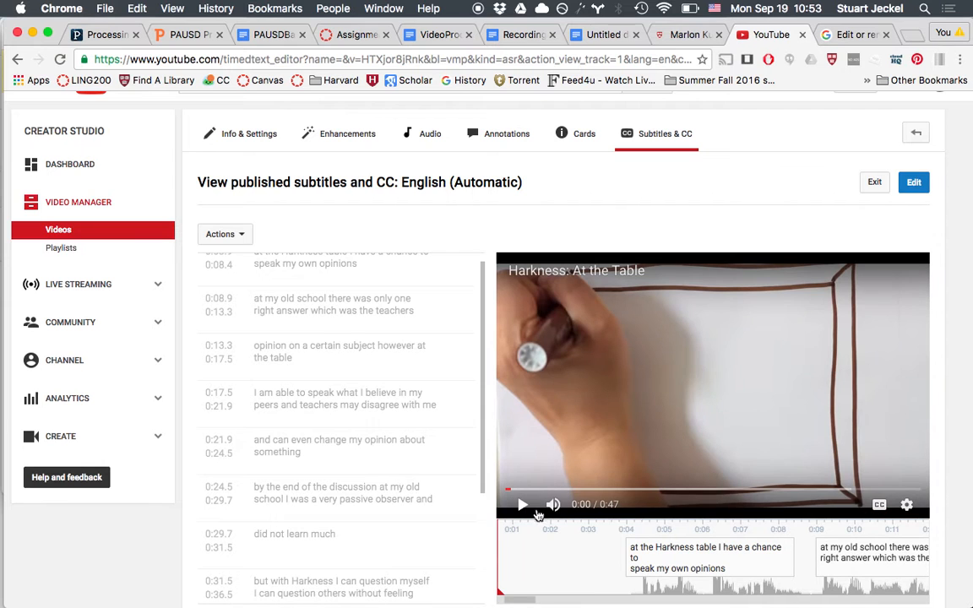
scroll(down, 3)
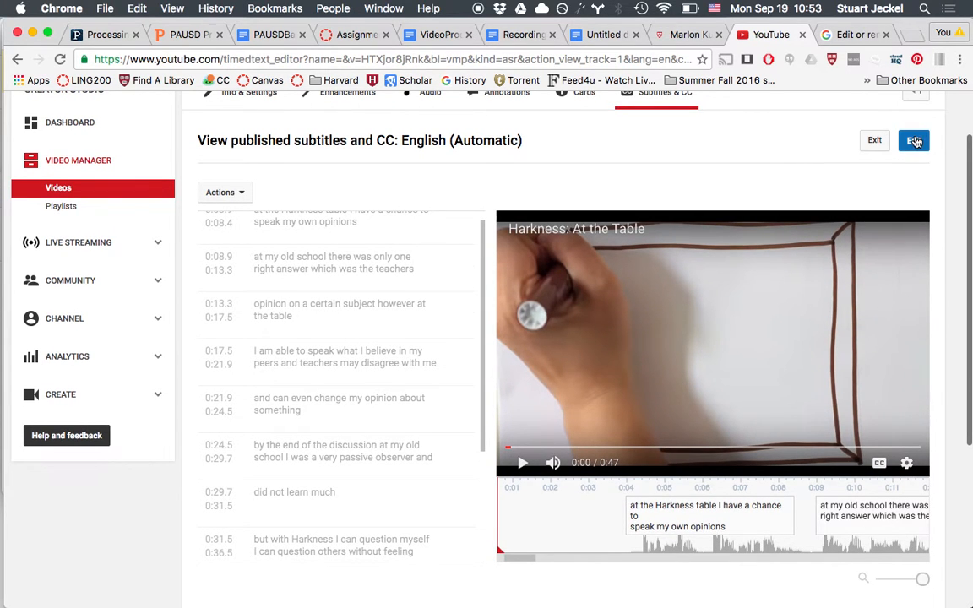
click(914, 140)
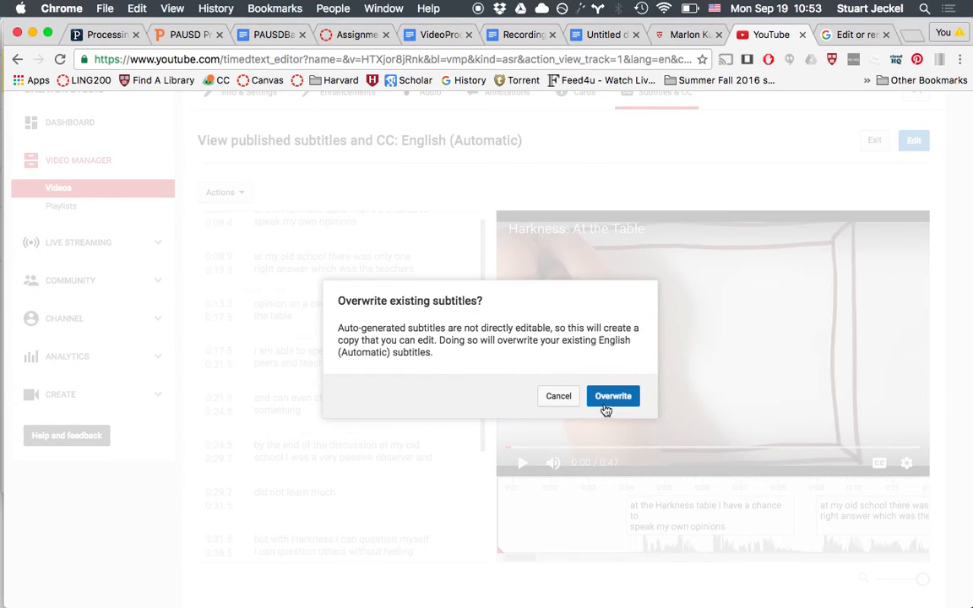
click(613, 396)
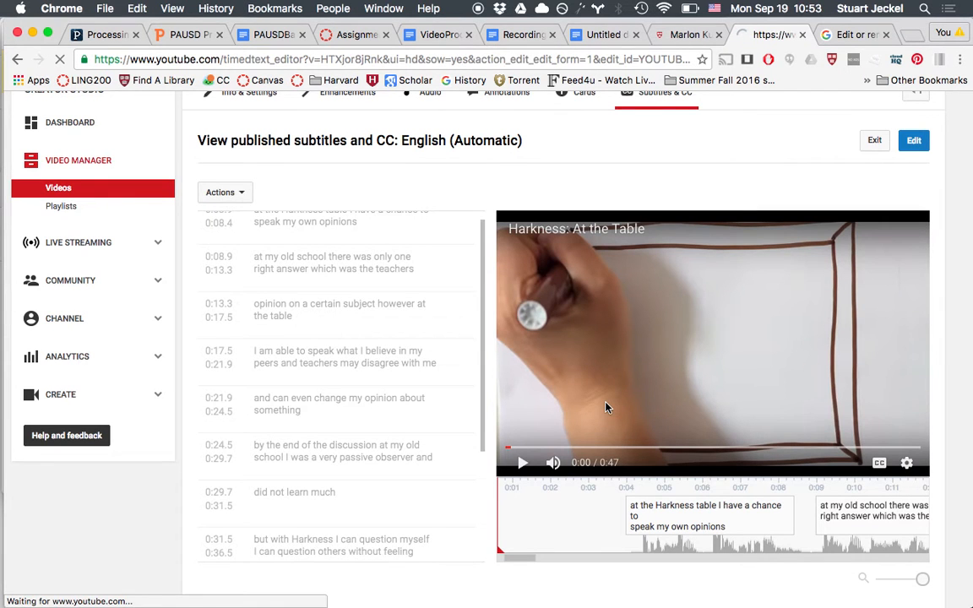
Step: Load the Transcribe and set timings editor and reset the preview to the start
click(913, 140)
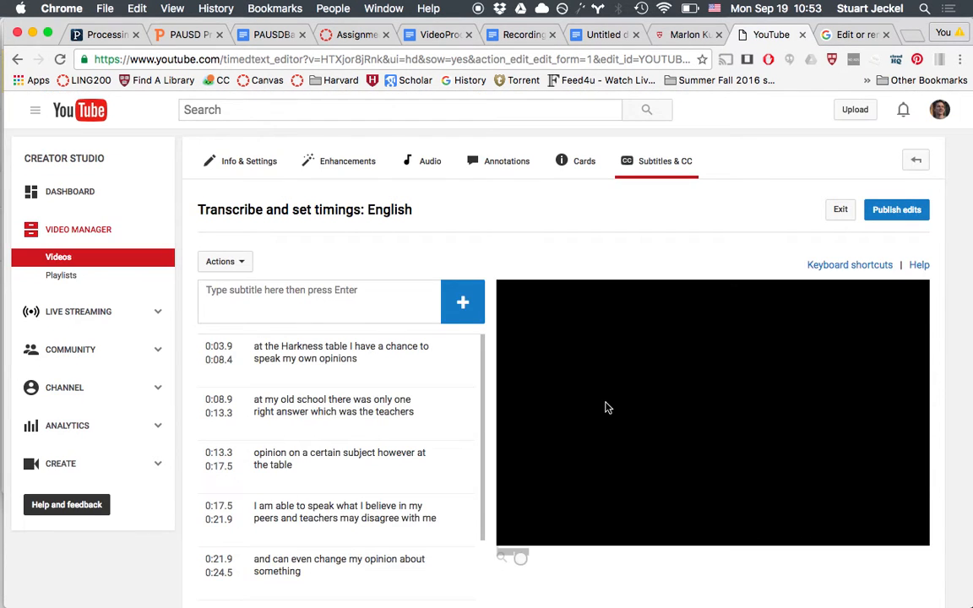
click(338, 352)
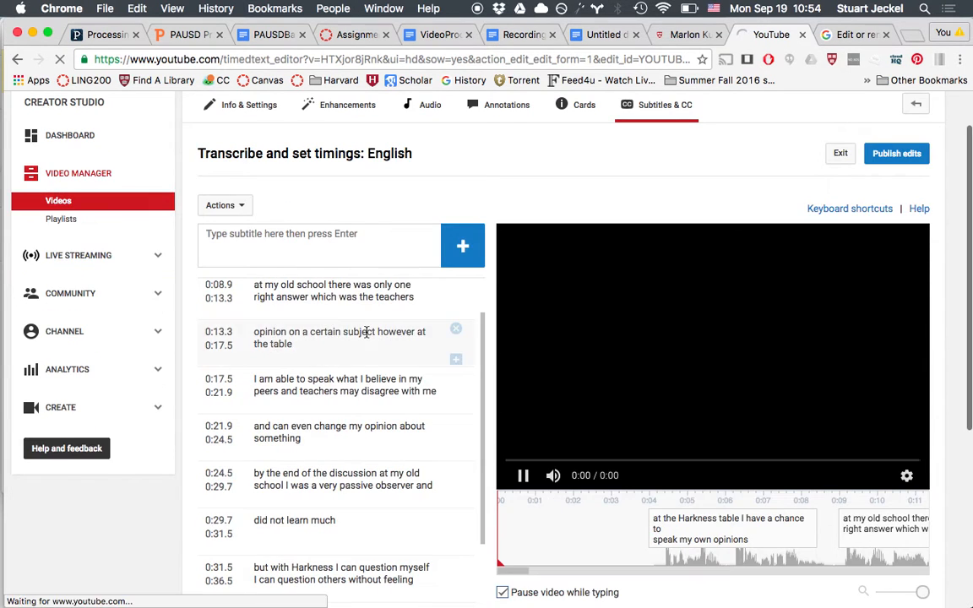
click(523, 476)
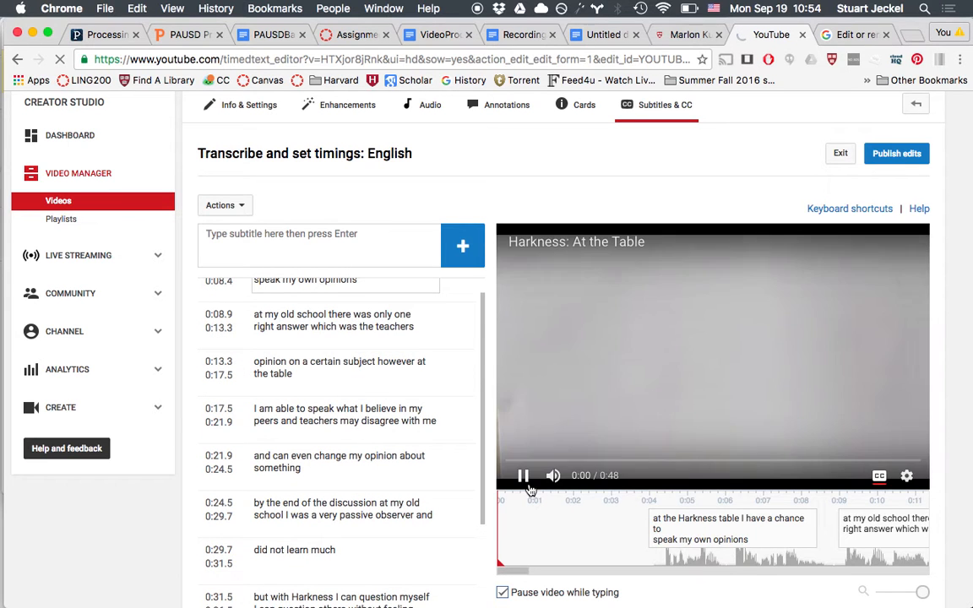
click(523, 476)
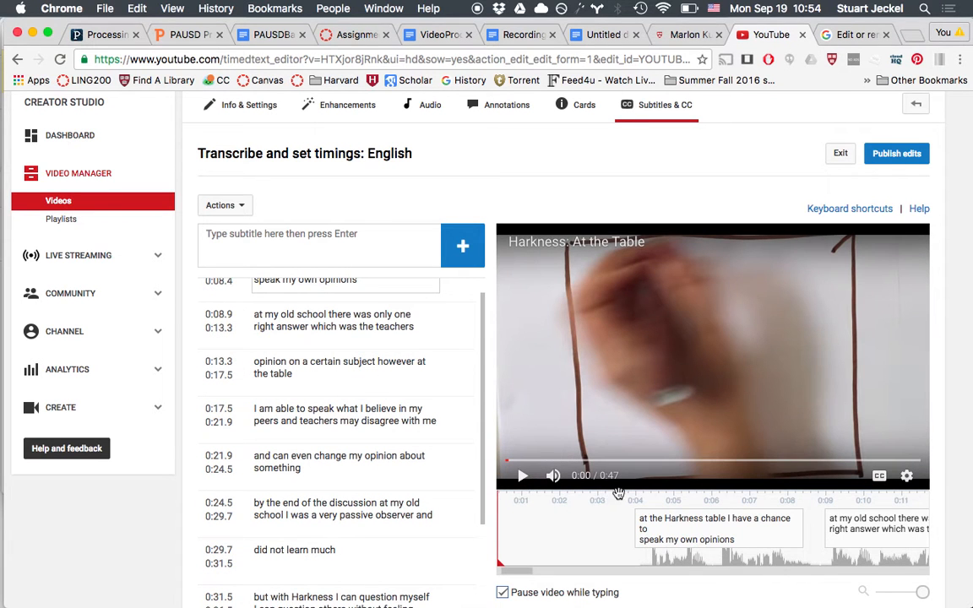
click(522, 474)
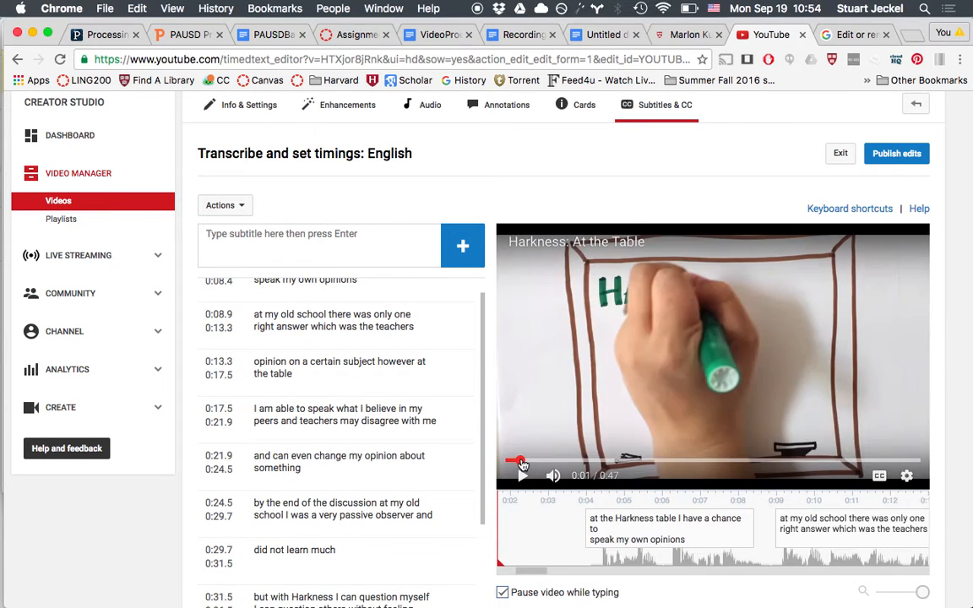
click(522, 475)
text(A)
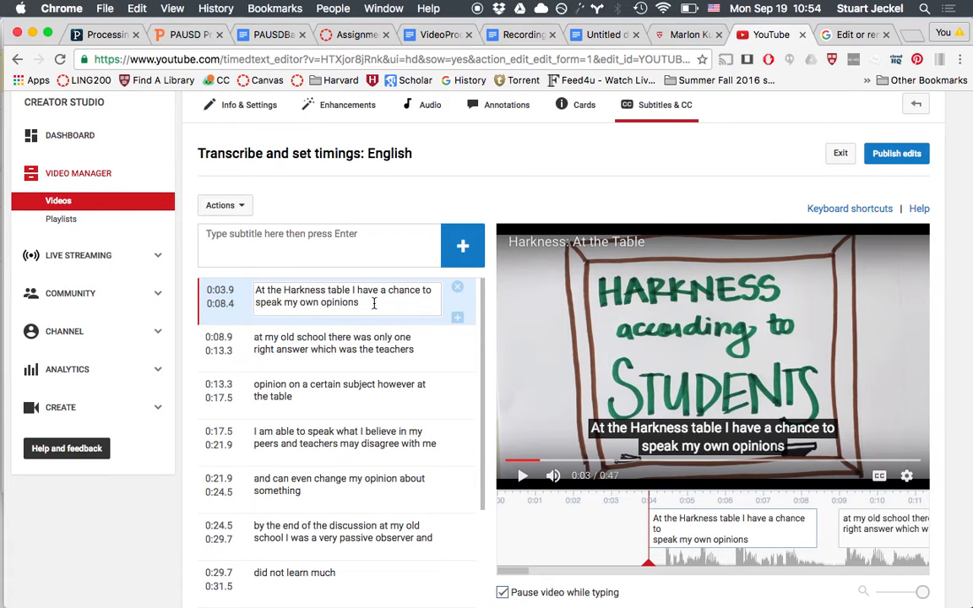
Step: Add a period to the first caption and capitalise 'At' in the second
text(.)
click(346, 343)
text(A)
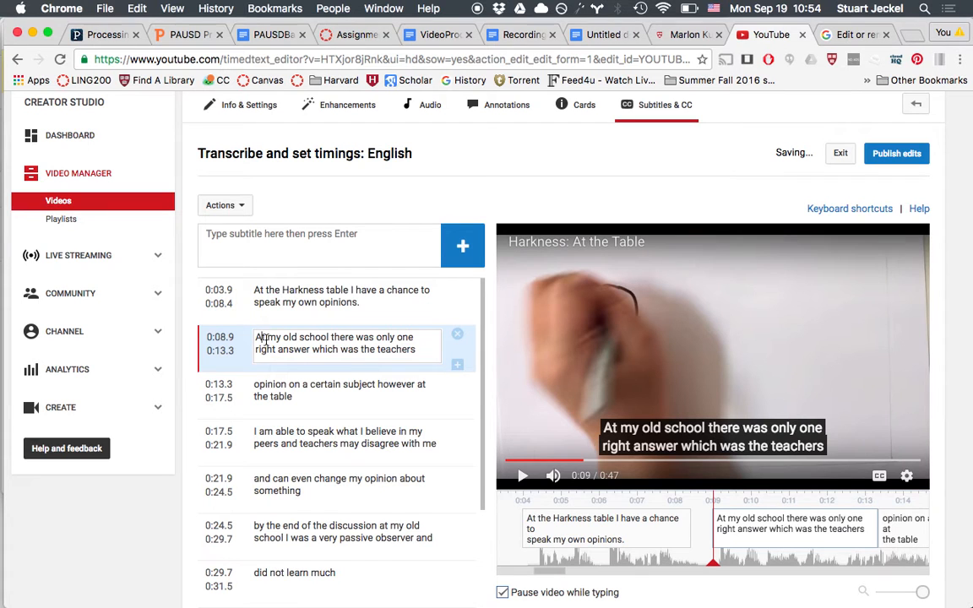
scroll(down, 3)
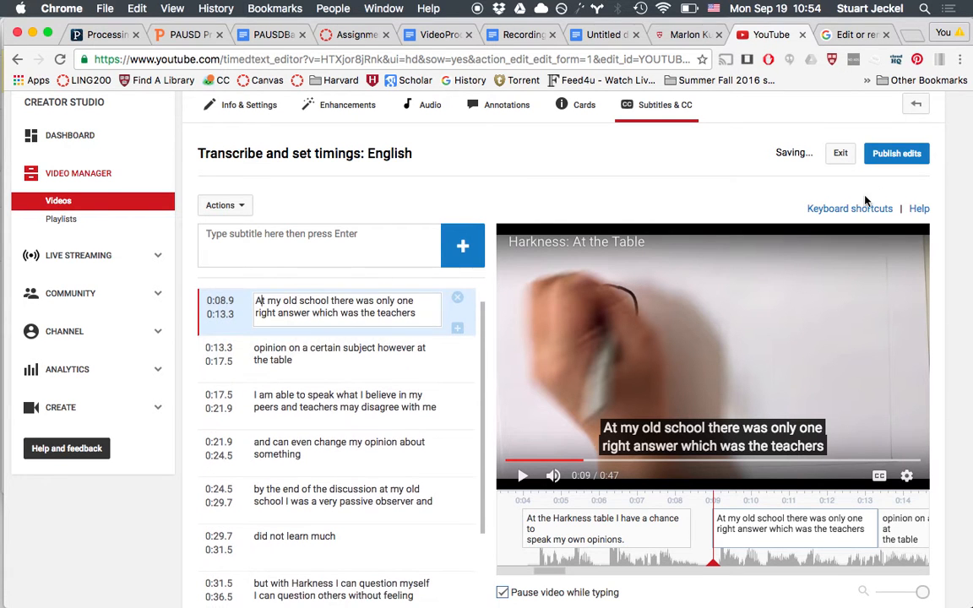
scroll(down, 3)
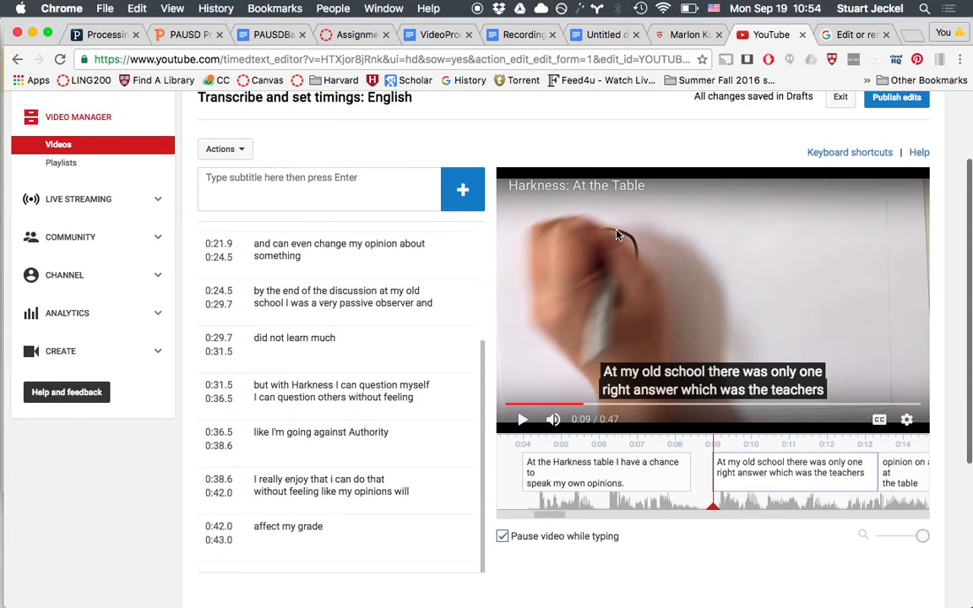
scroll(up, 3)
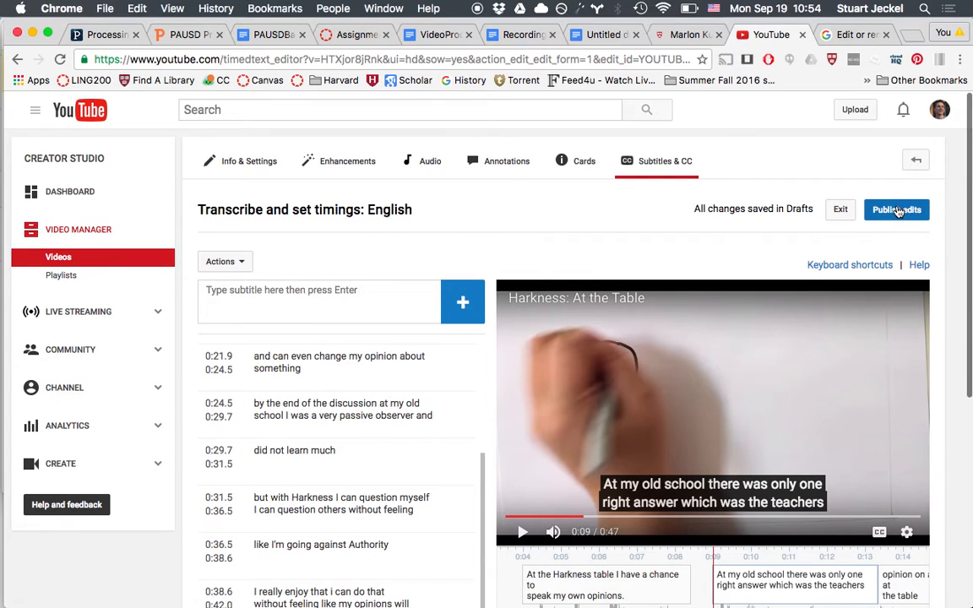
Step: Publish the edited English subtitles and wait for the 'Subtitles published' confirmation
click(897, 209)
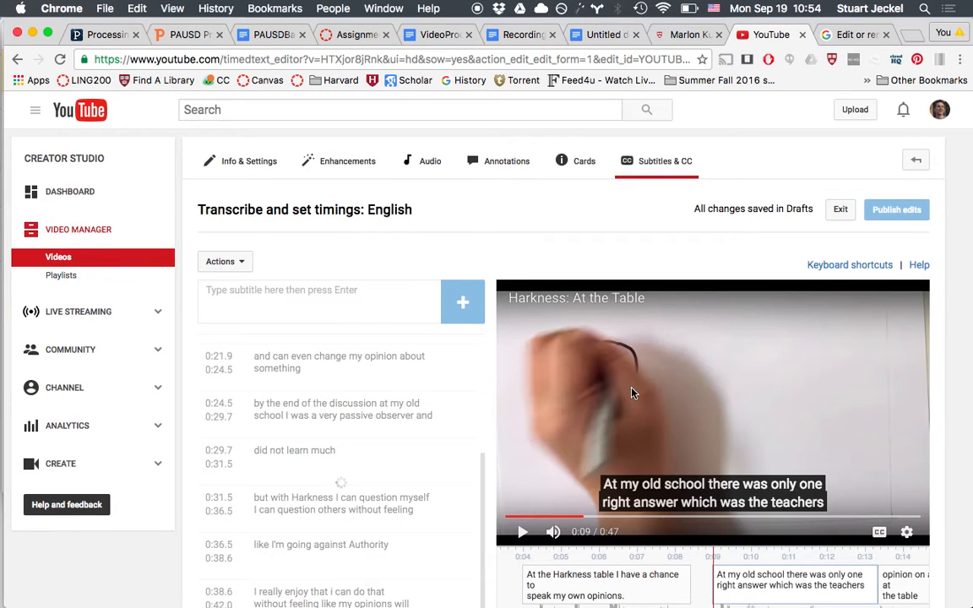
click(897, 210)
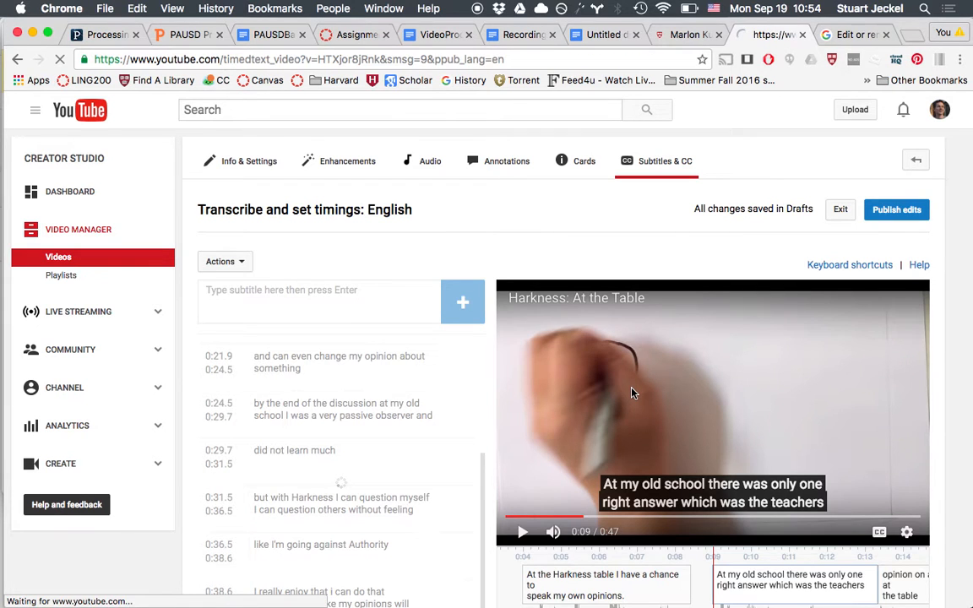
click(897, 210)
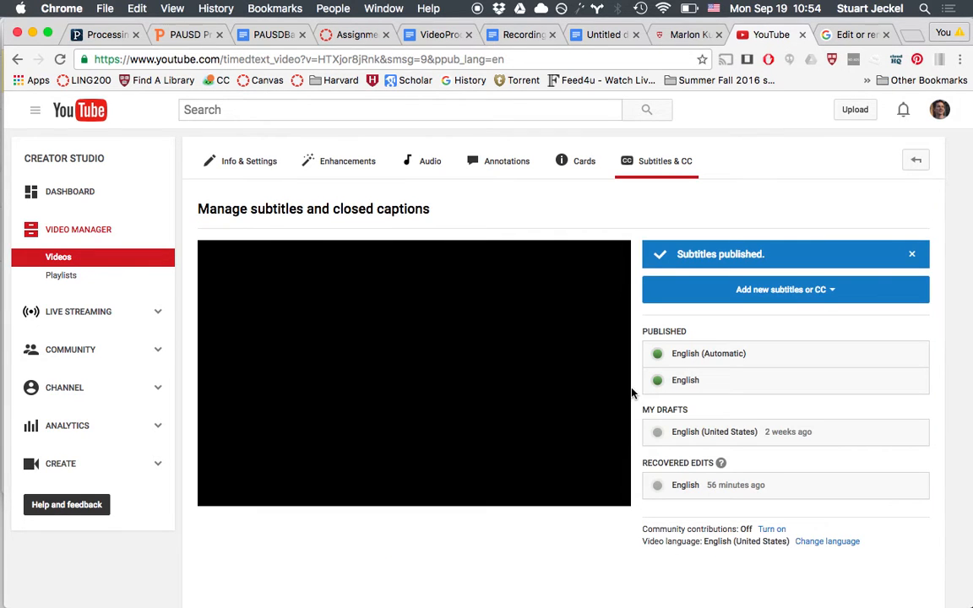
mouse_move(733, 380)
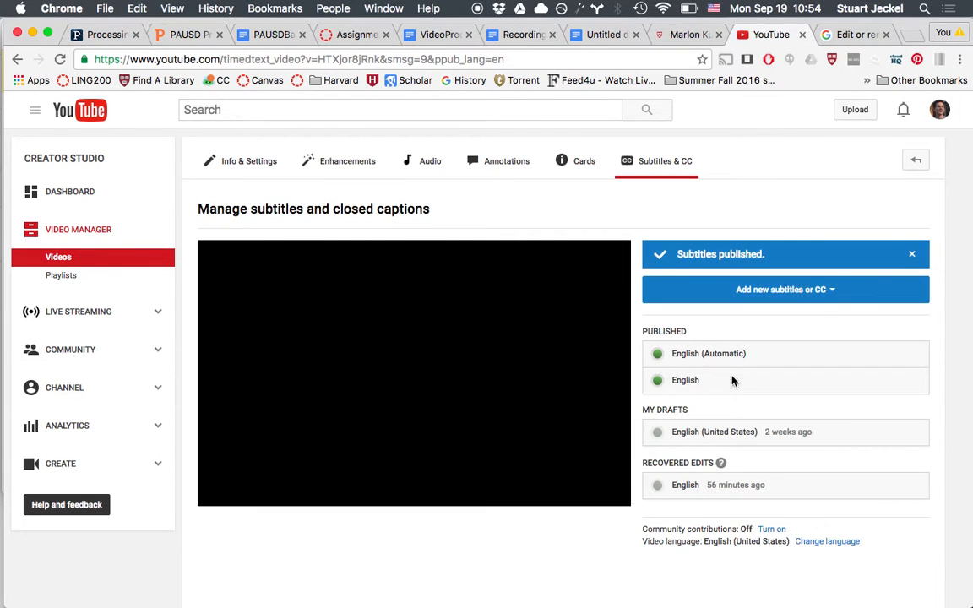
mouse_move(718, 358)
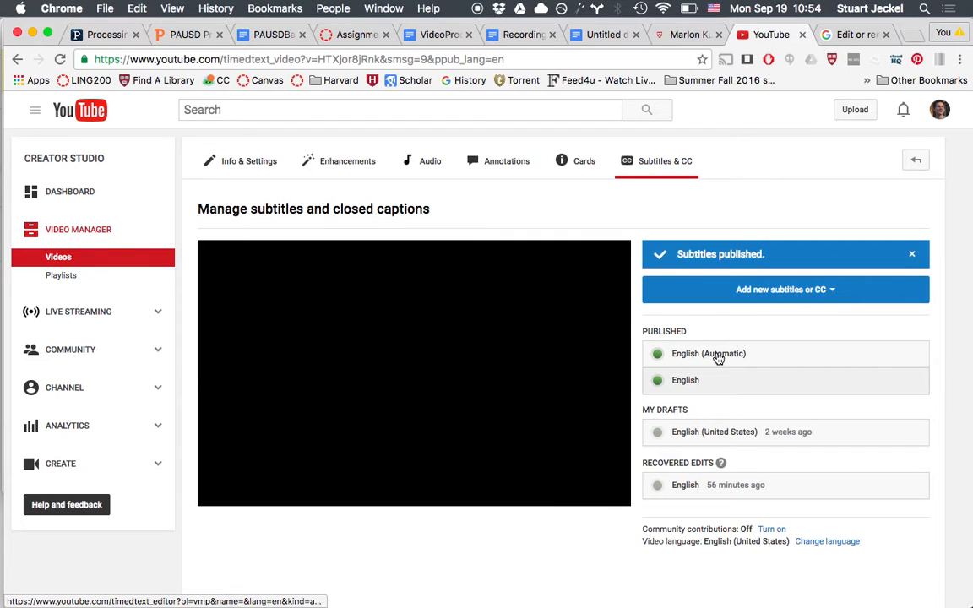
Step: Select 'English (Automatic)' under Published on the Manage subtitles page
click(708, 354)
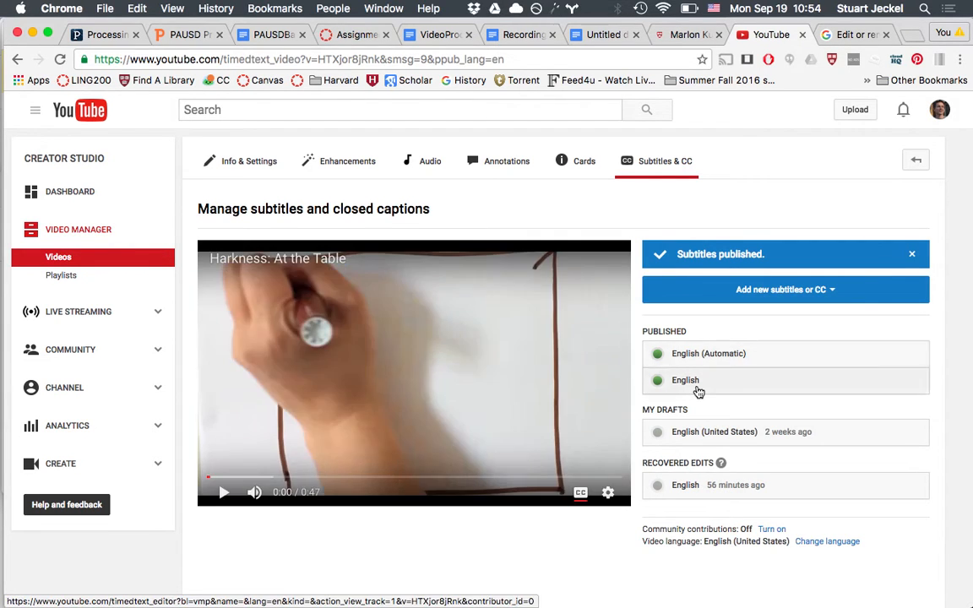
mouse_move(713, 353)
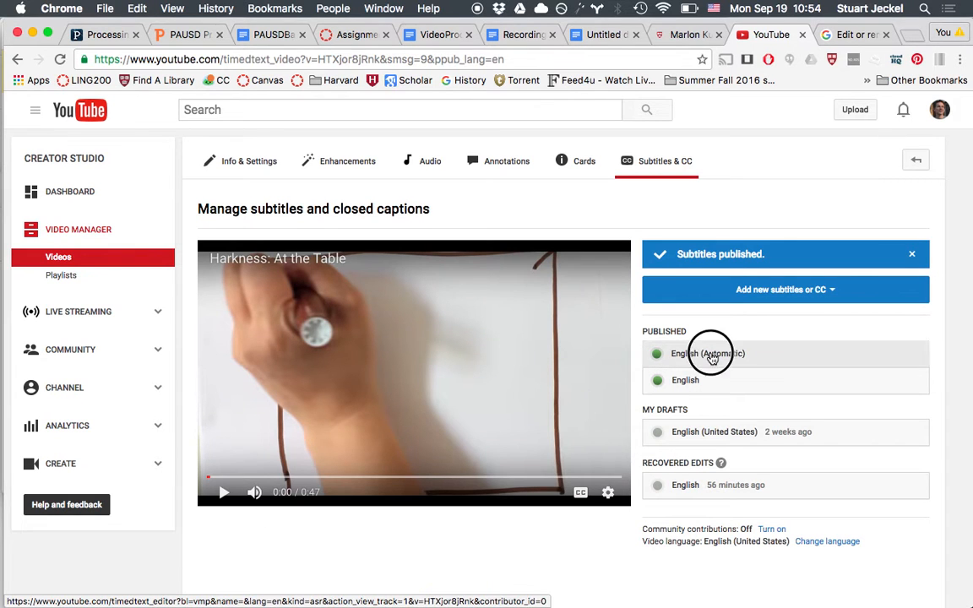
click(708, 353)
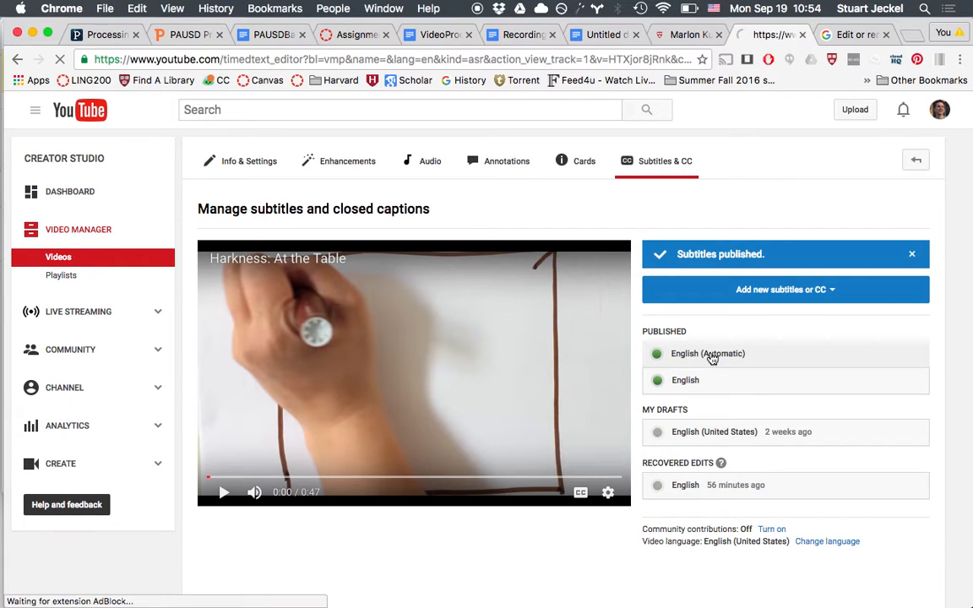
Step: Choose Unpublish from the Actions dropdown for the automatic English track
click(708, 353)
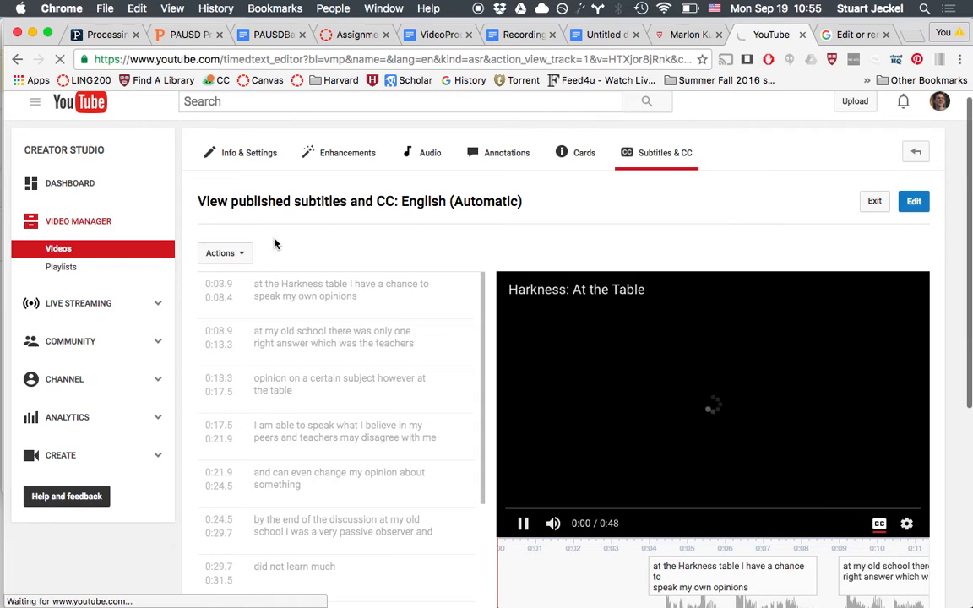
click(522, 523)
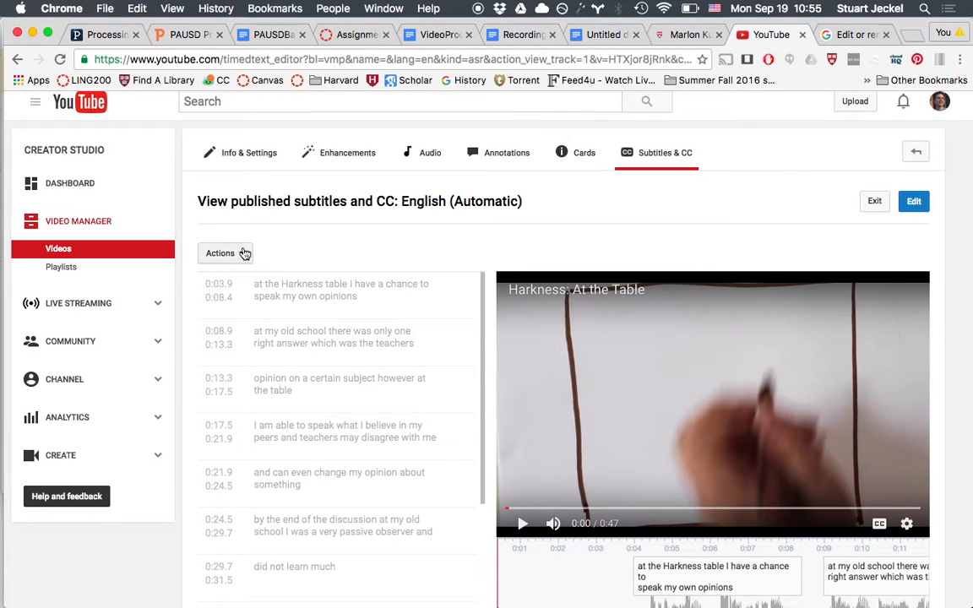
click(221, 254)
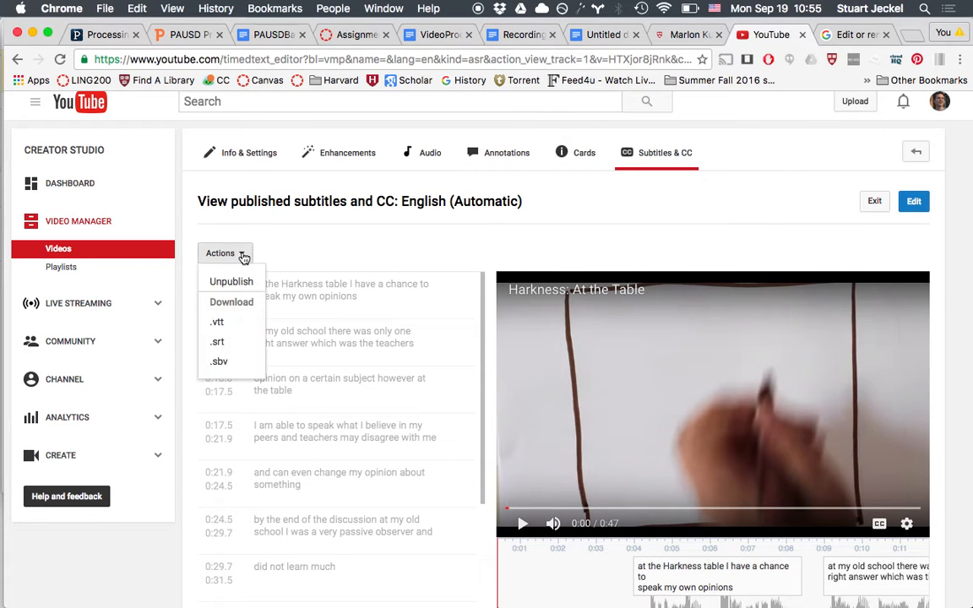
mouse_move(230, 281)
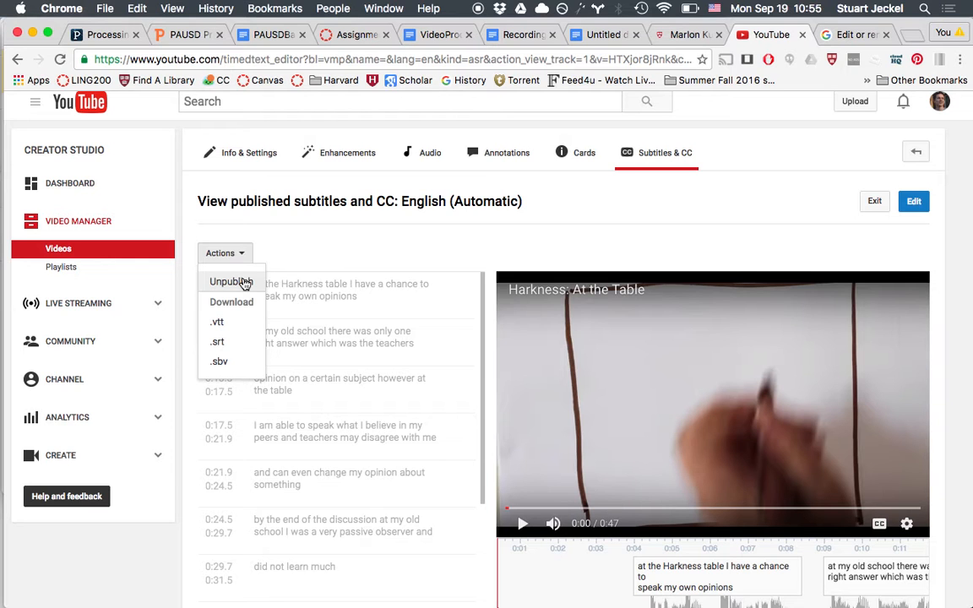
mouse_move(223, 340)
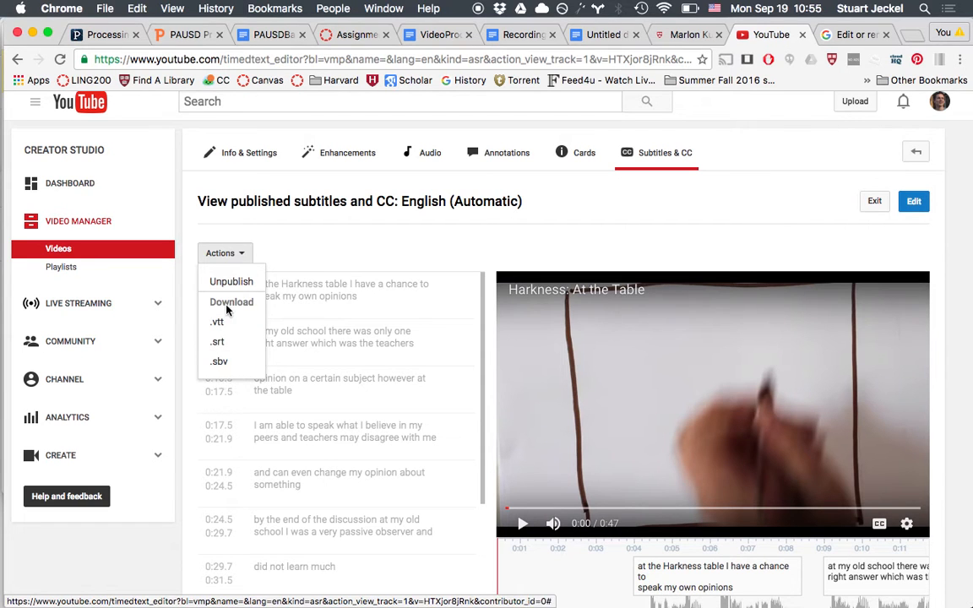
mouse_move(222, 362)
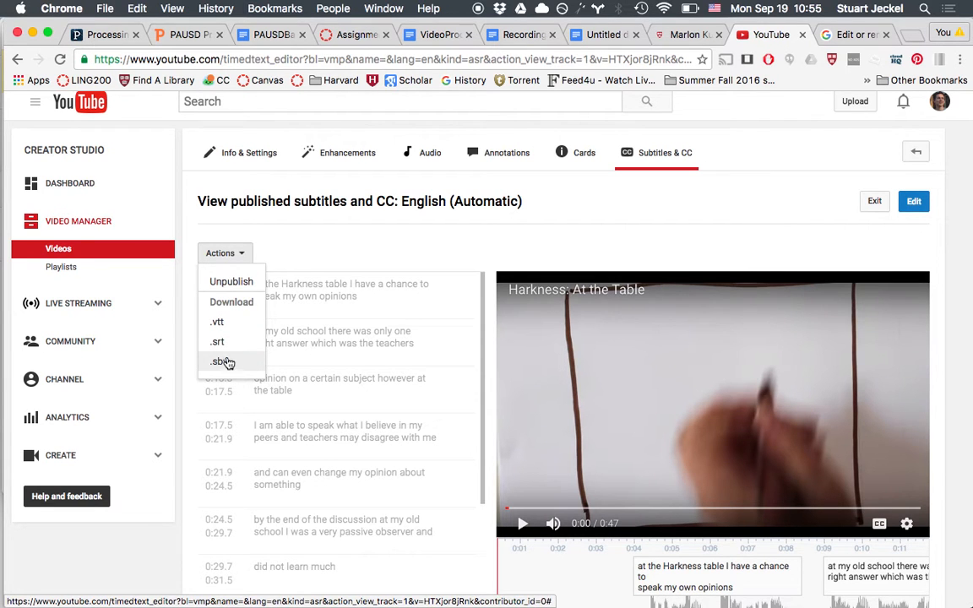
mouse_move(231, 281)
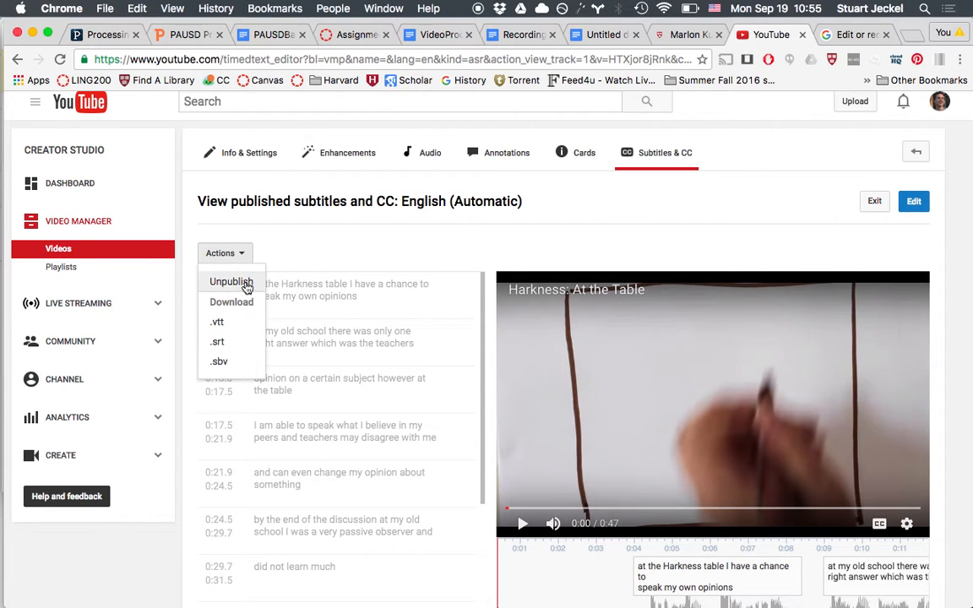
click(230, 281)
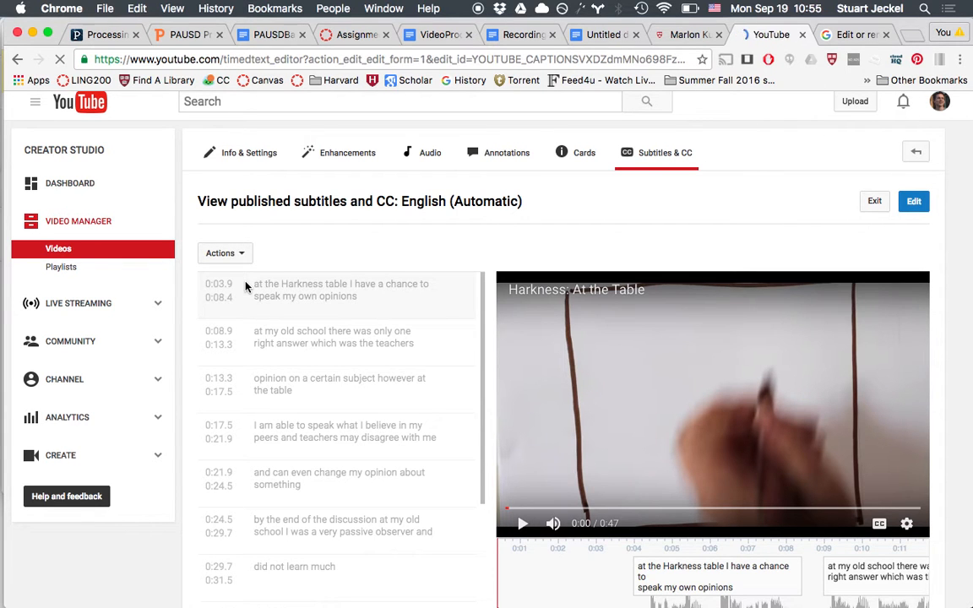
click(913, 201)
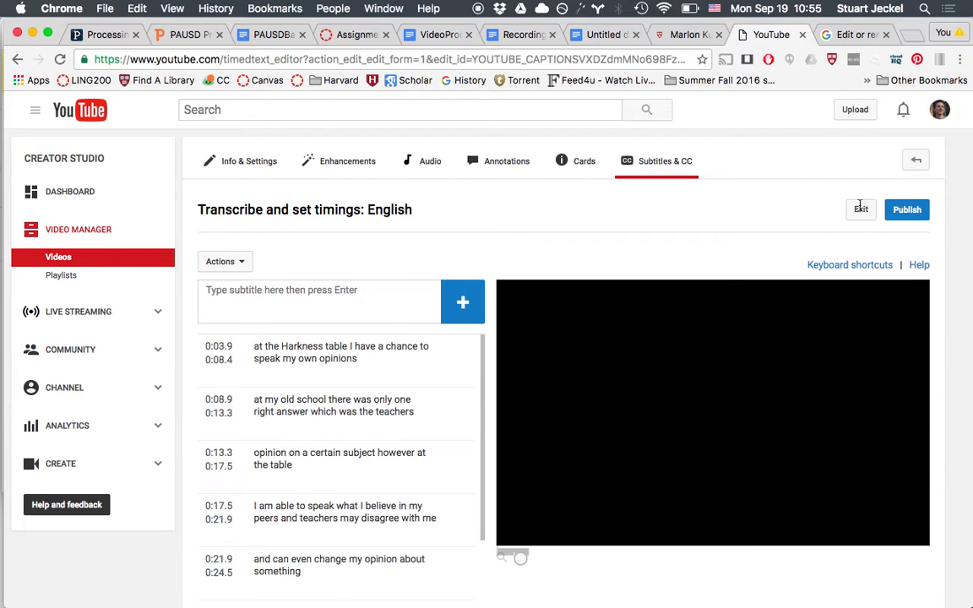
Step: Exit the caption editor without publishing, back to Manage subtitles and closed captions
click(861, 210)
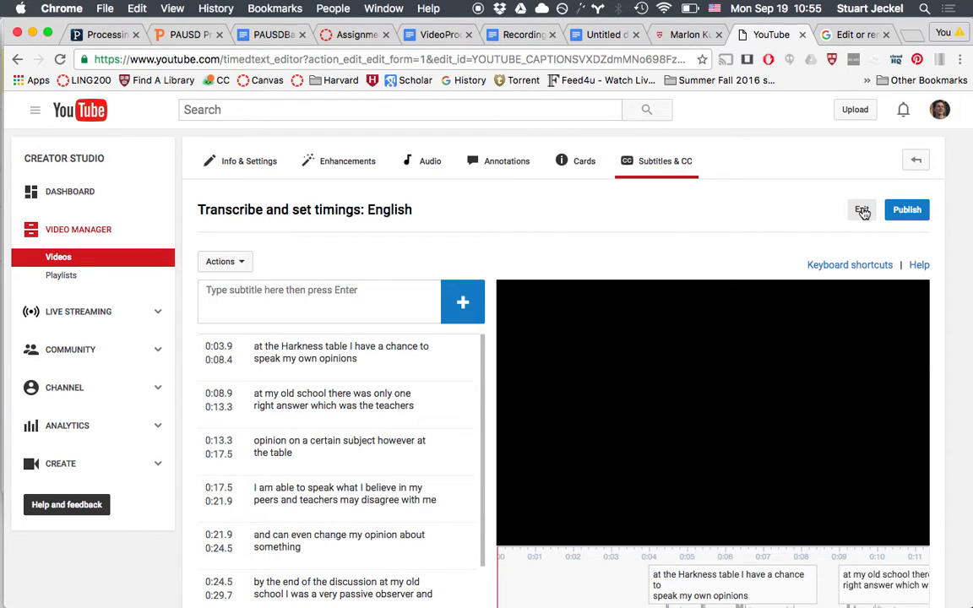
click(862, 210)
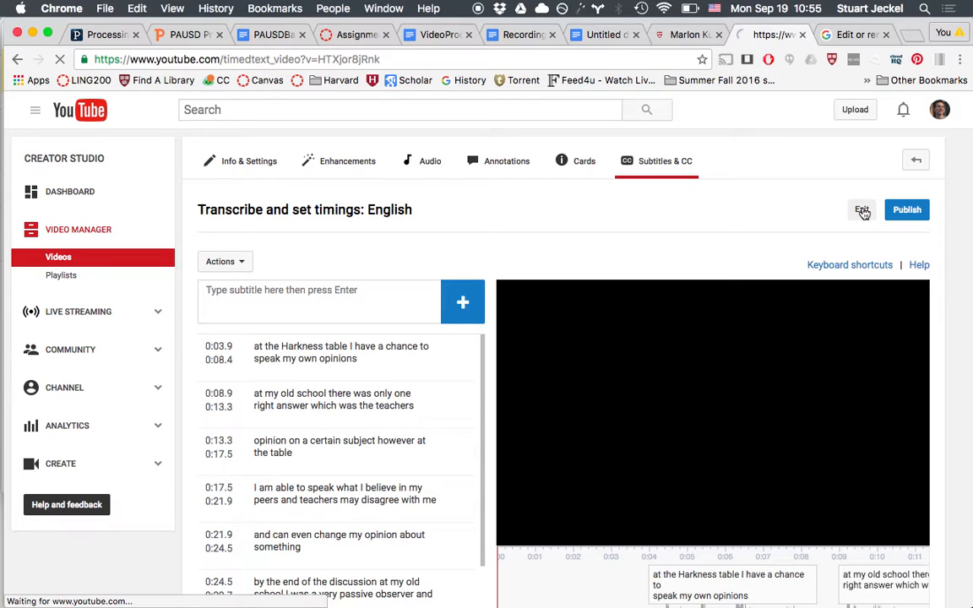
click(915, 160)
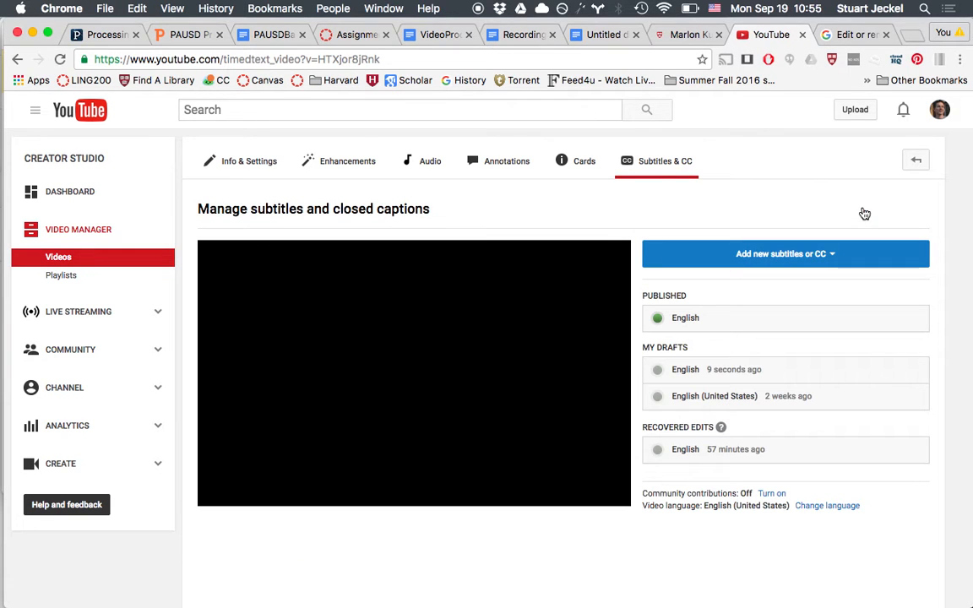
mouse_move(708, 320)
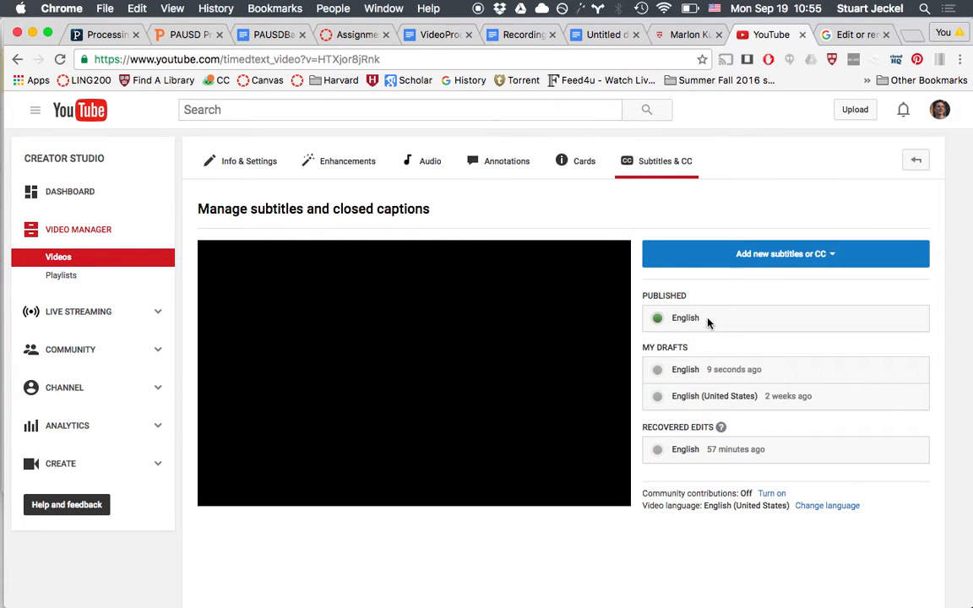
mouse_move(685, 318)
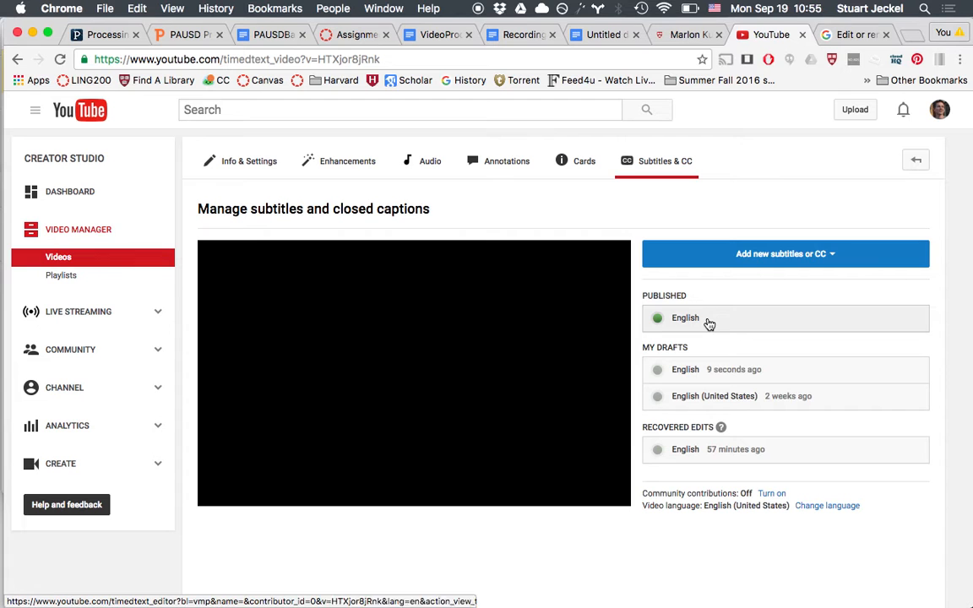
Step: Play the video and turn on English CC to show 'At the Harkness table'
click(413, 371)
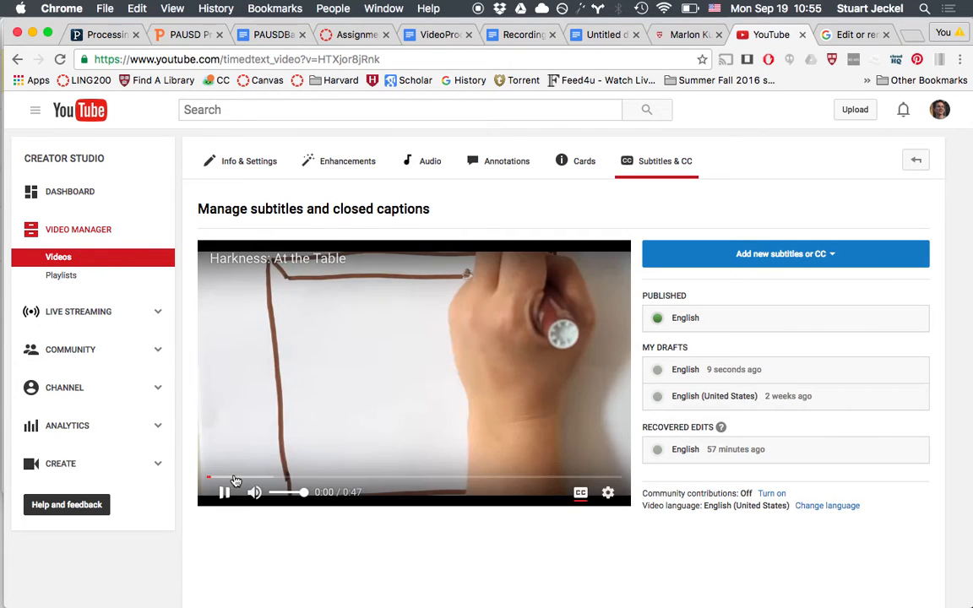
click(224, 493)
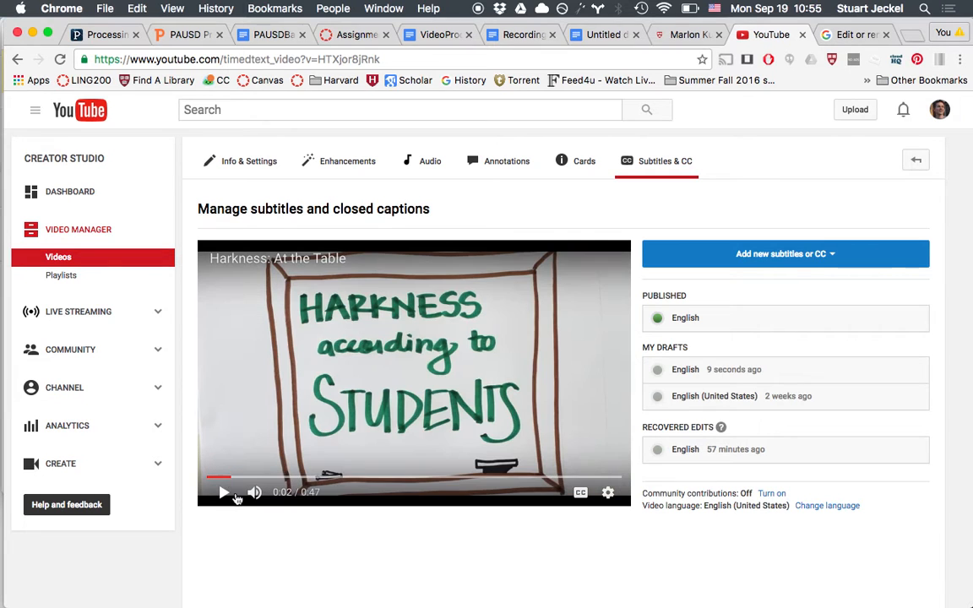
click(224, 493)
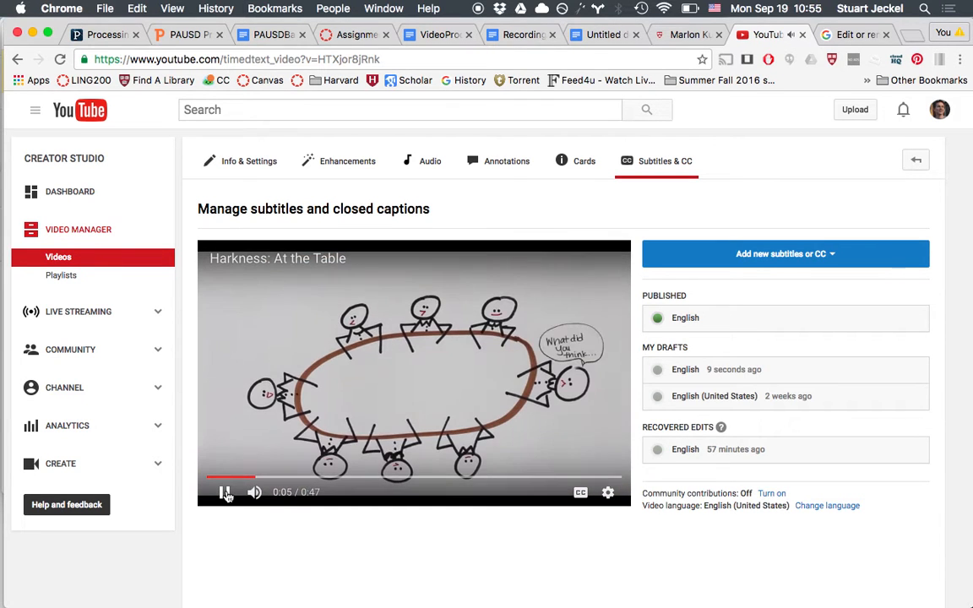
click(580, 493)
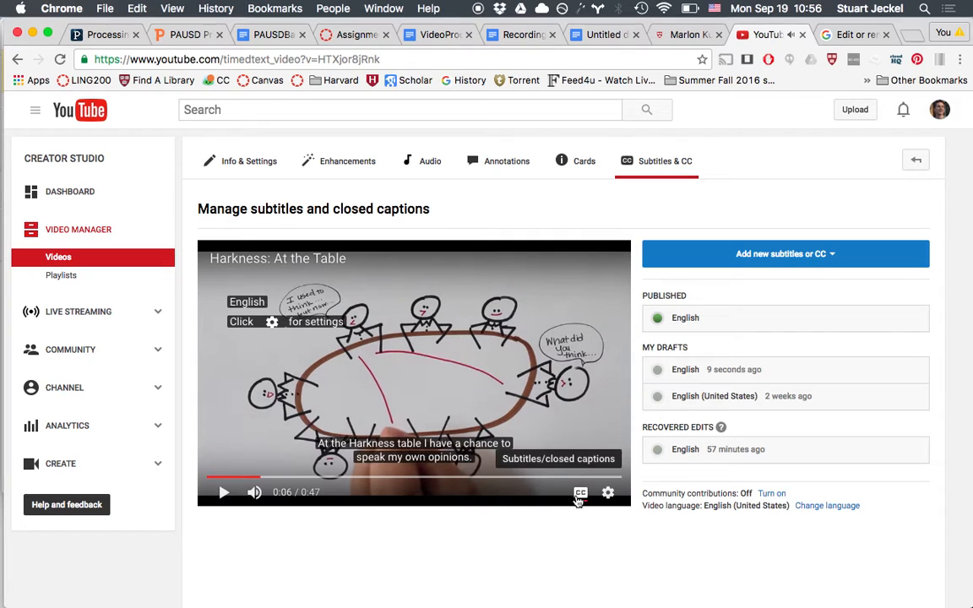
mouse_move(347, 464)
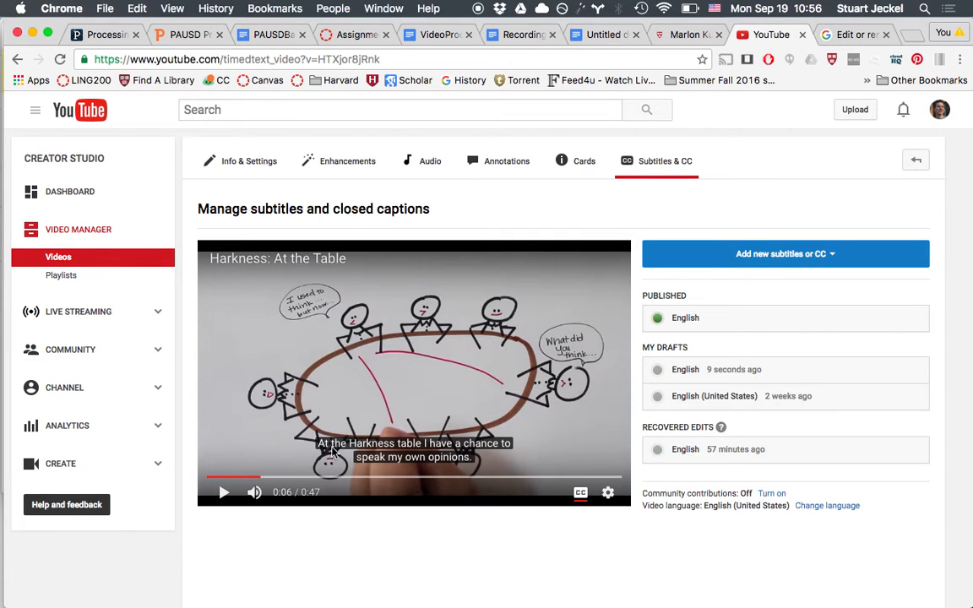
mouse_move(545, 330)
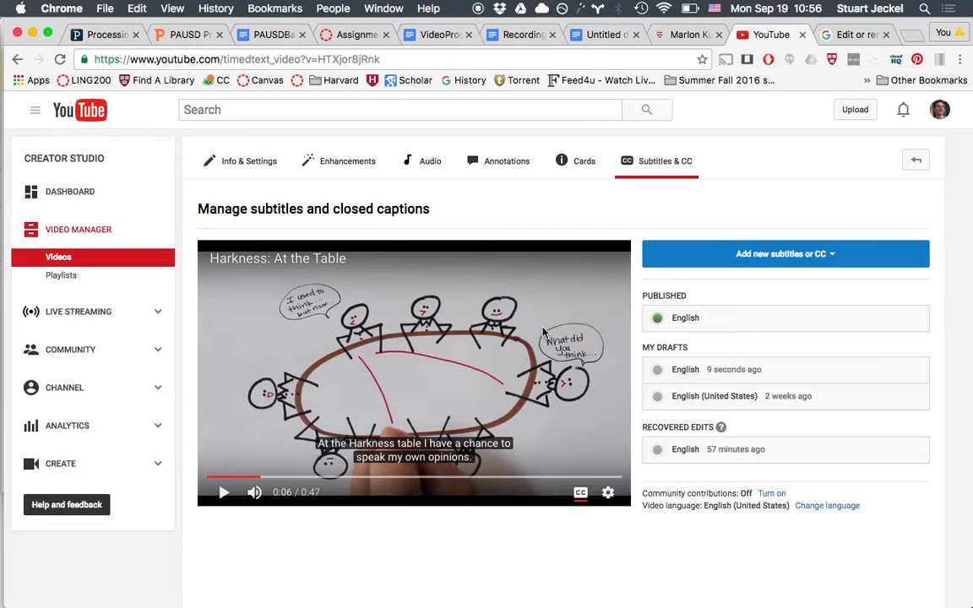